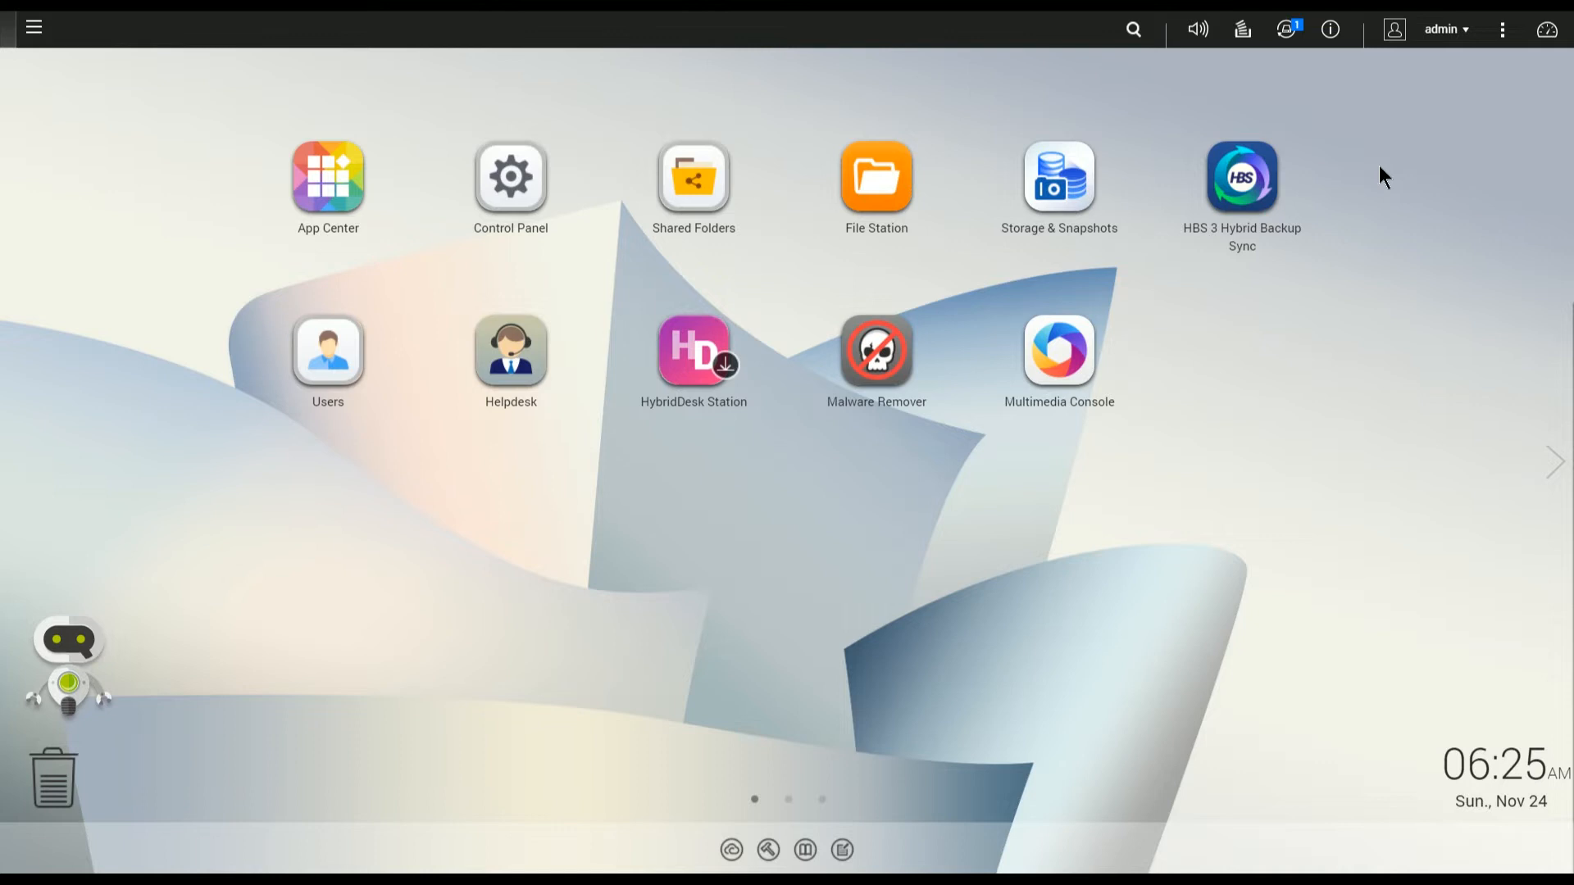
pyautogui.moveTo(1352, 76)
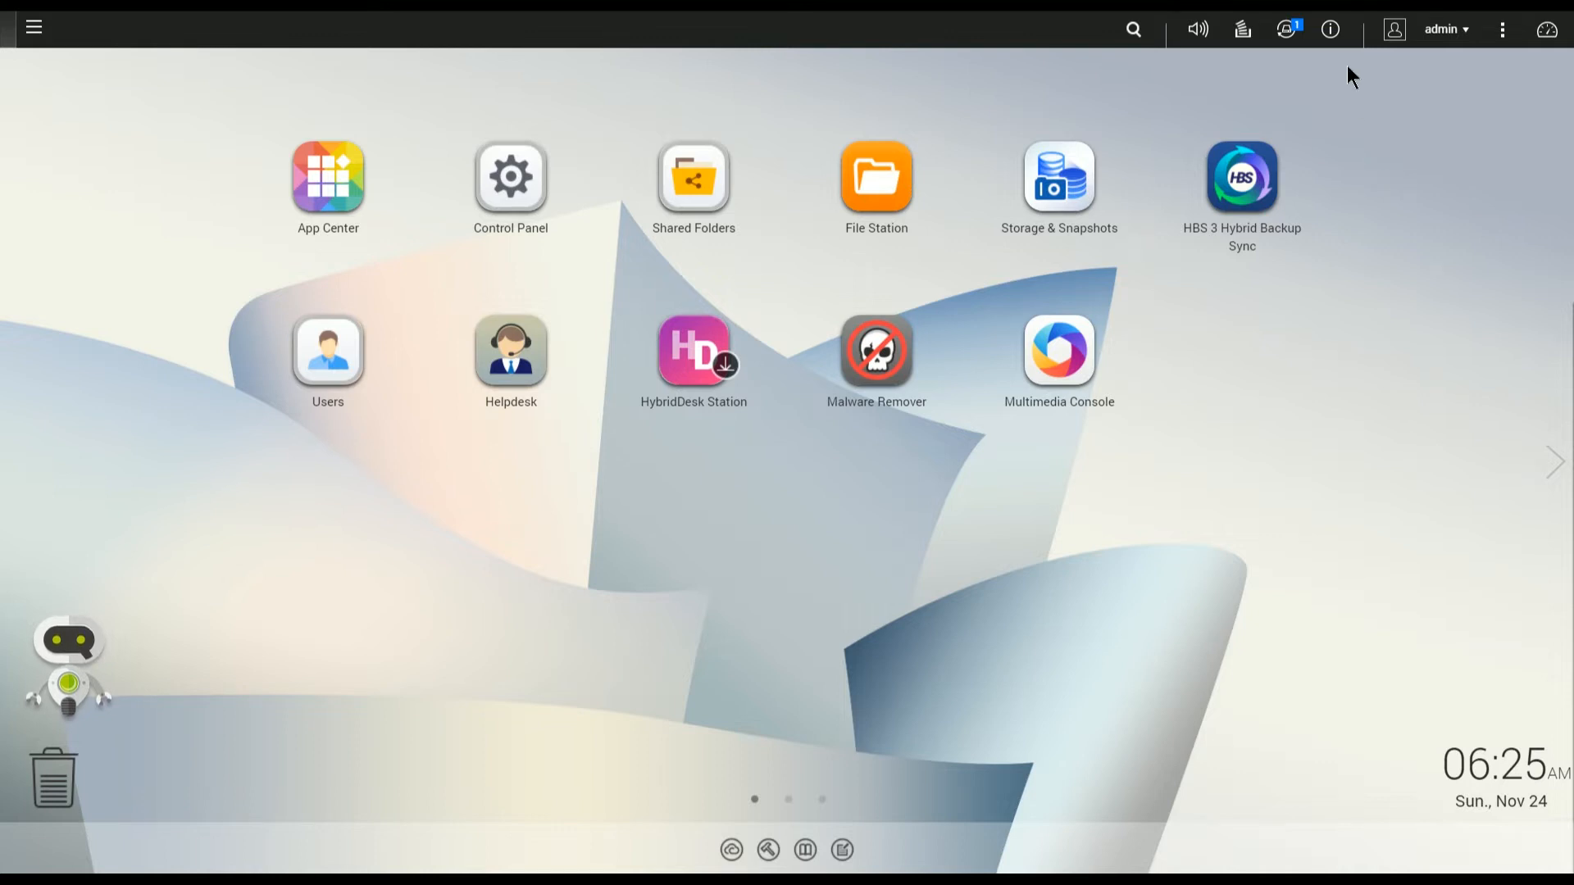
# Search the QTS desktop for 'usb' to find HBS 3 Hybrid Backup Sync.
pyautogui.write('usb')
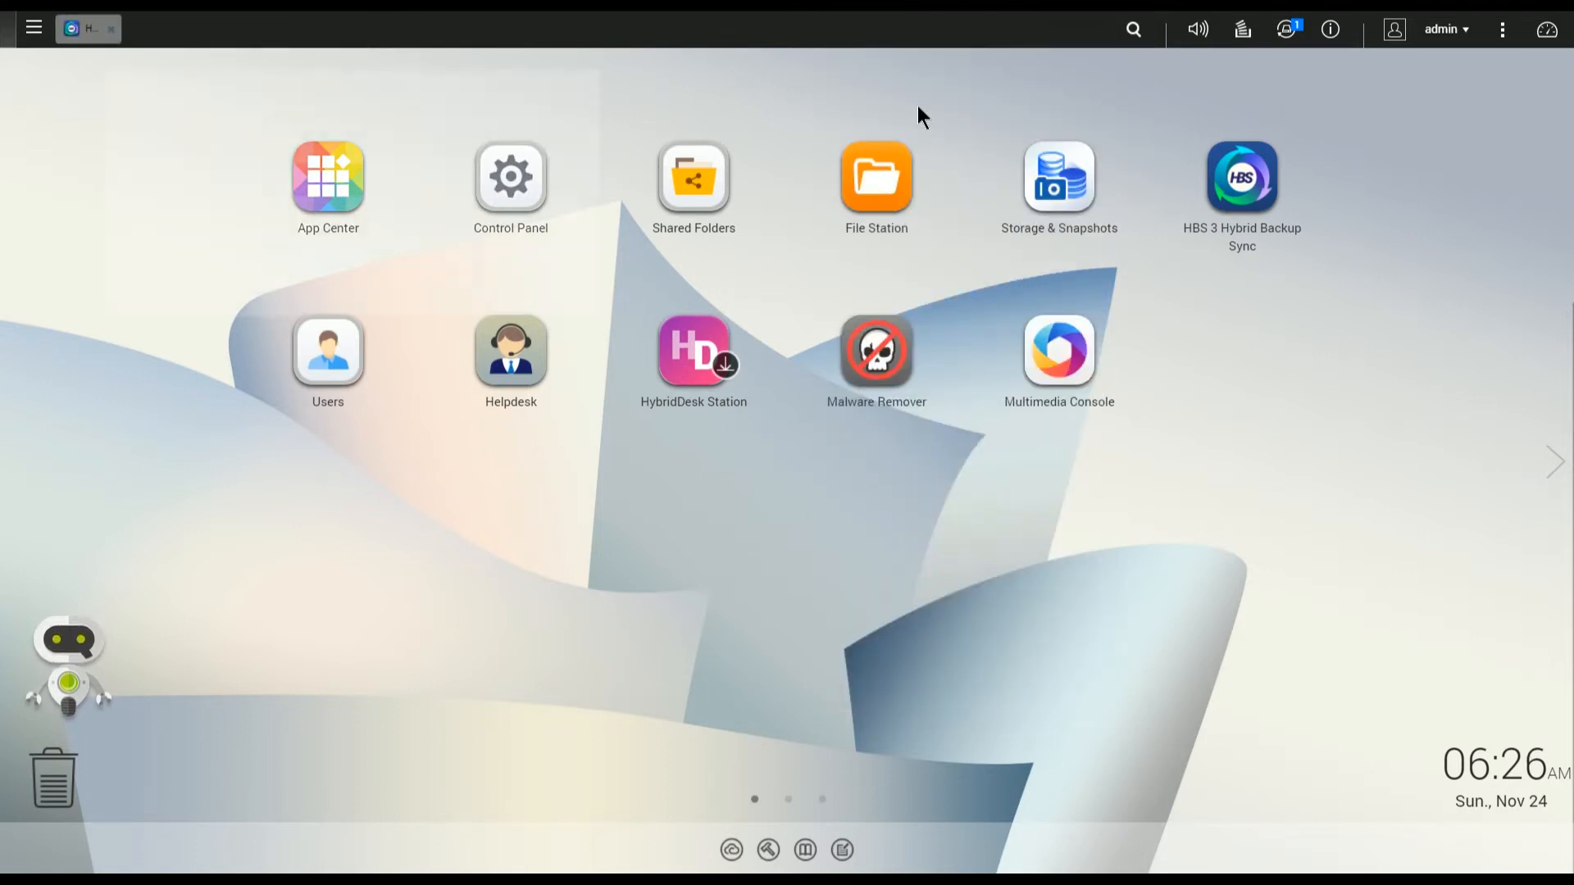
# Launch HBS 3 Hybrid Backup Sync from the search results.
pyautogui.doubleClick(1241, 176)
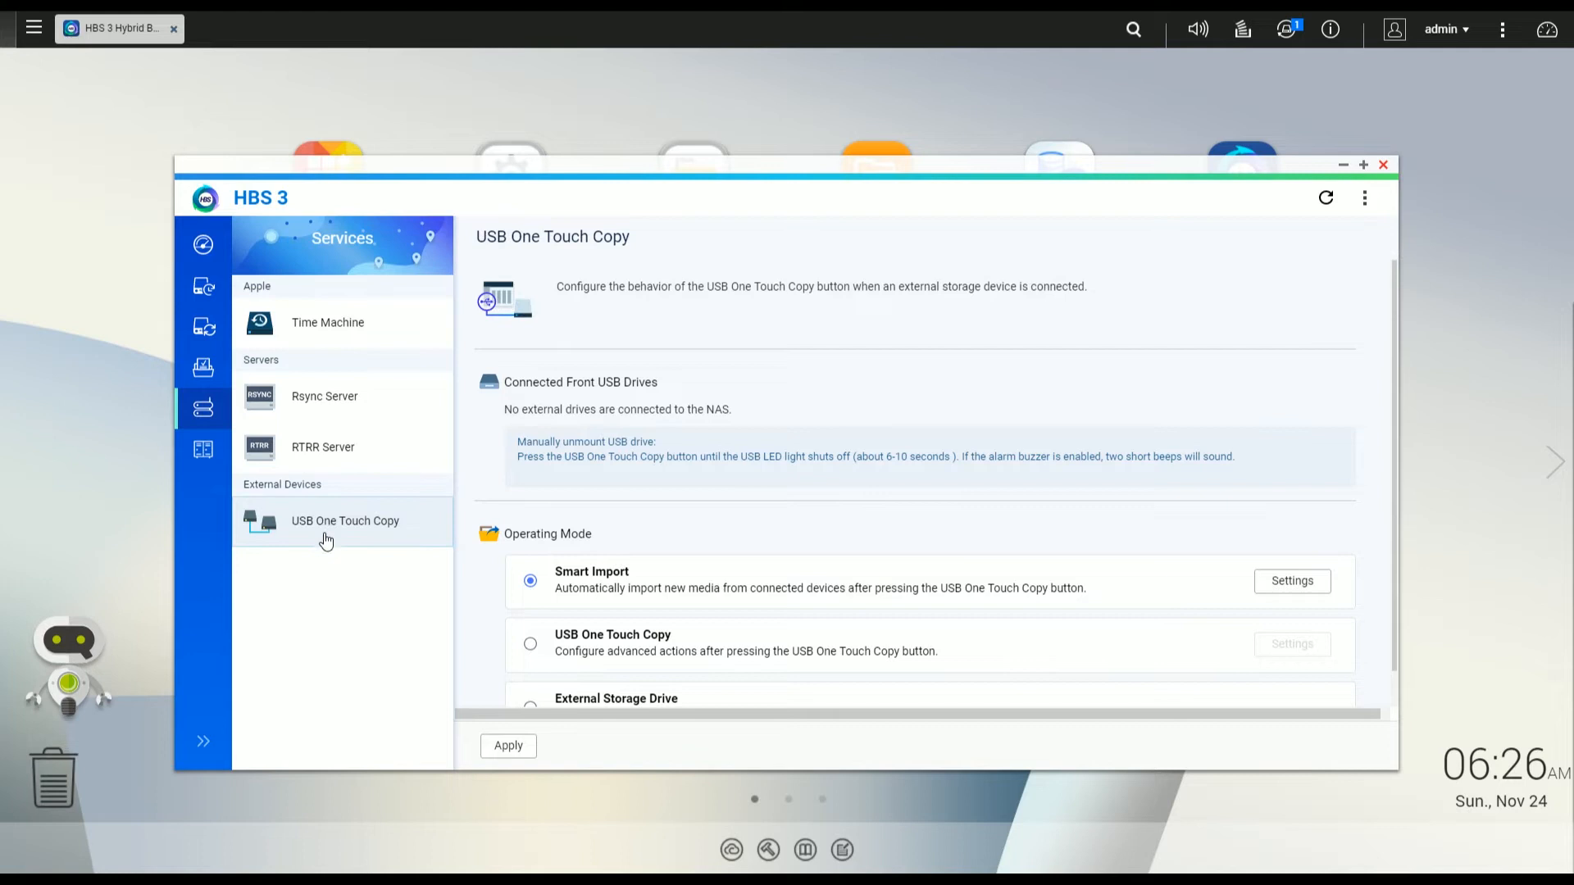
pyautogui.moveTo(338, 533)
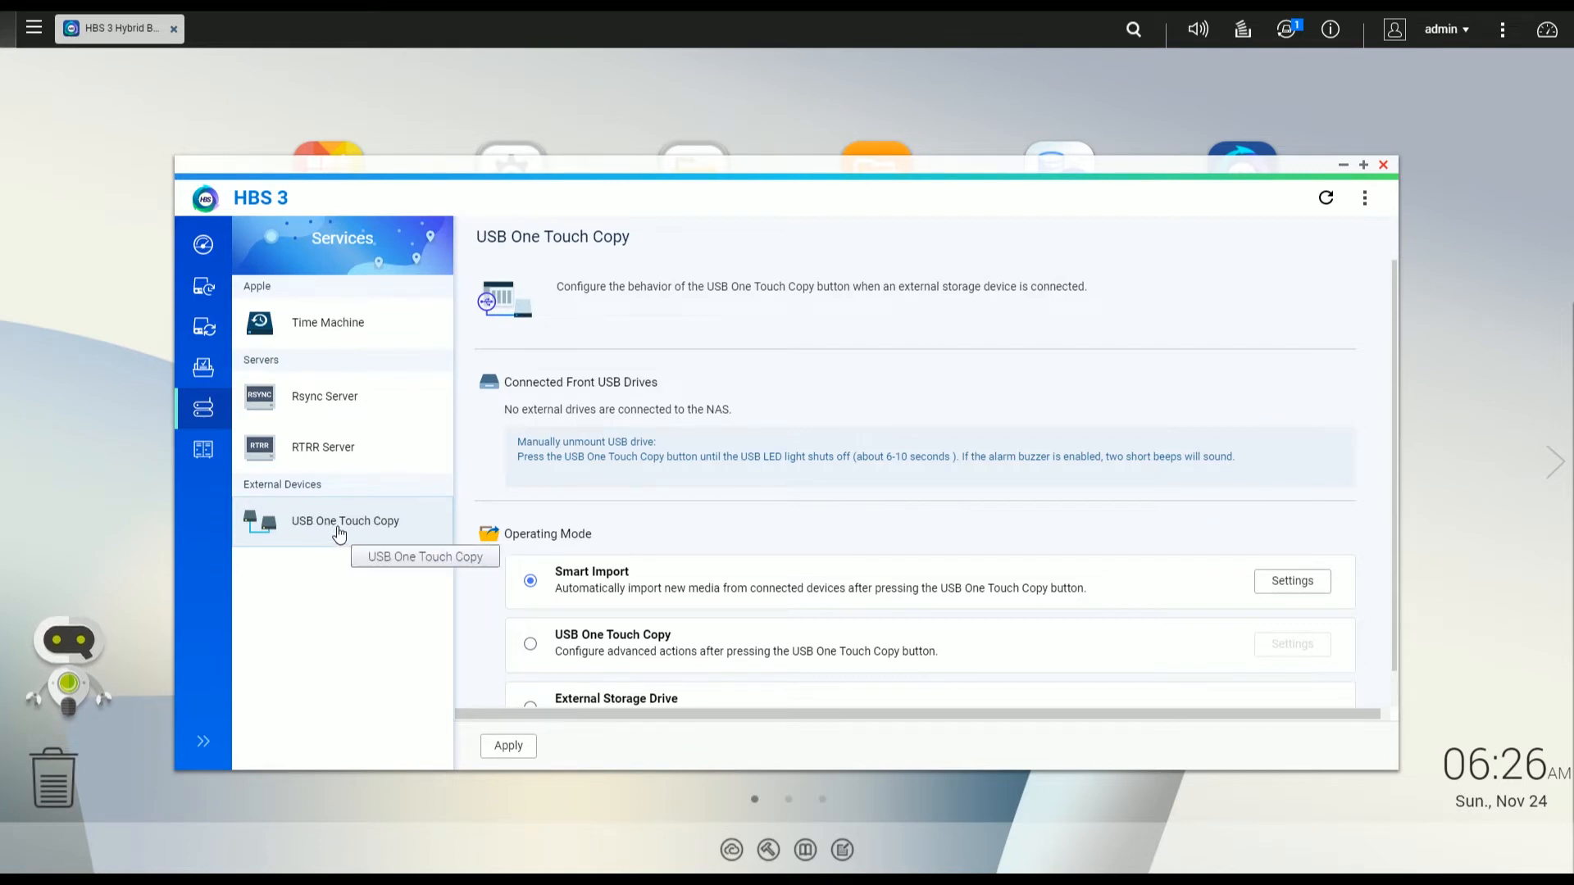
pyautogui.moveTo(624, 470)
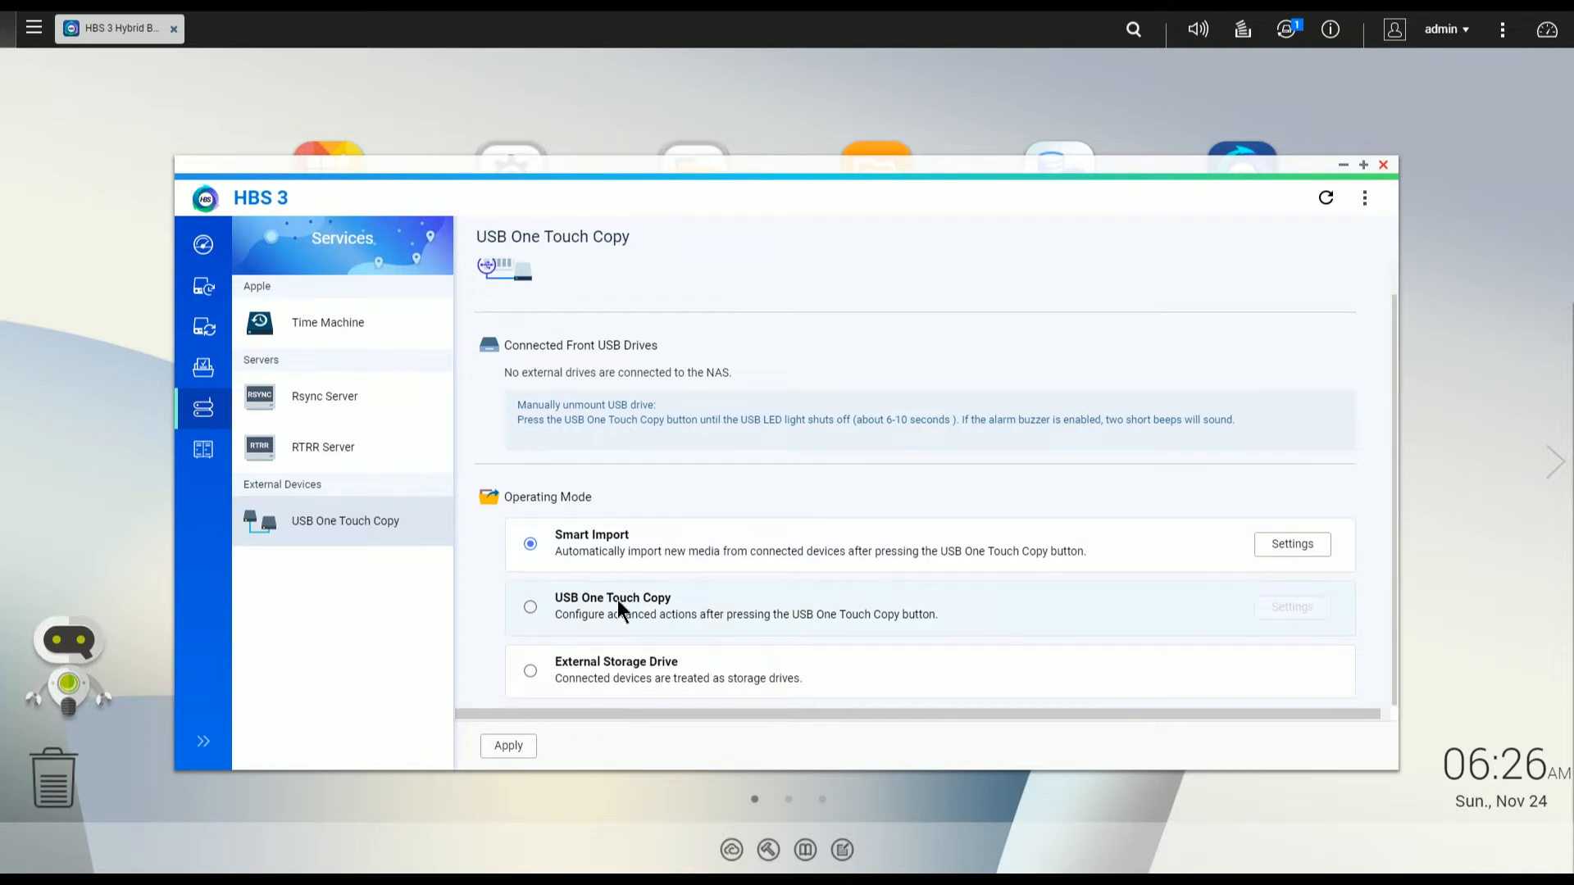
pyautogui.moveTo(584, 606)
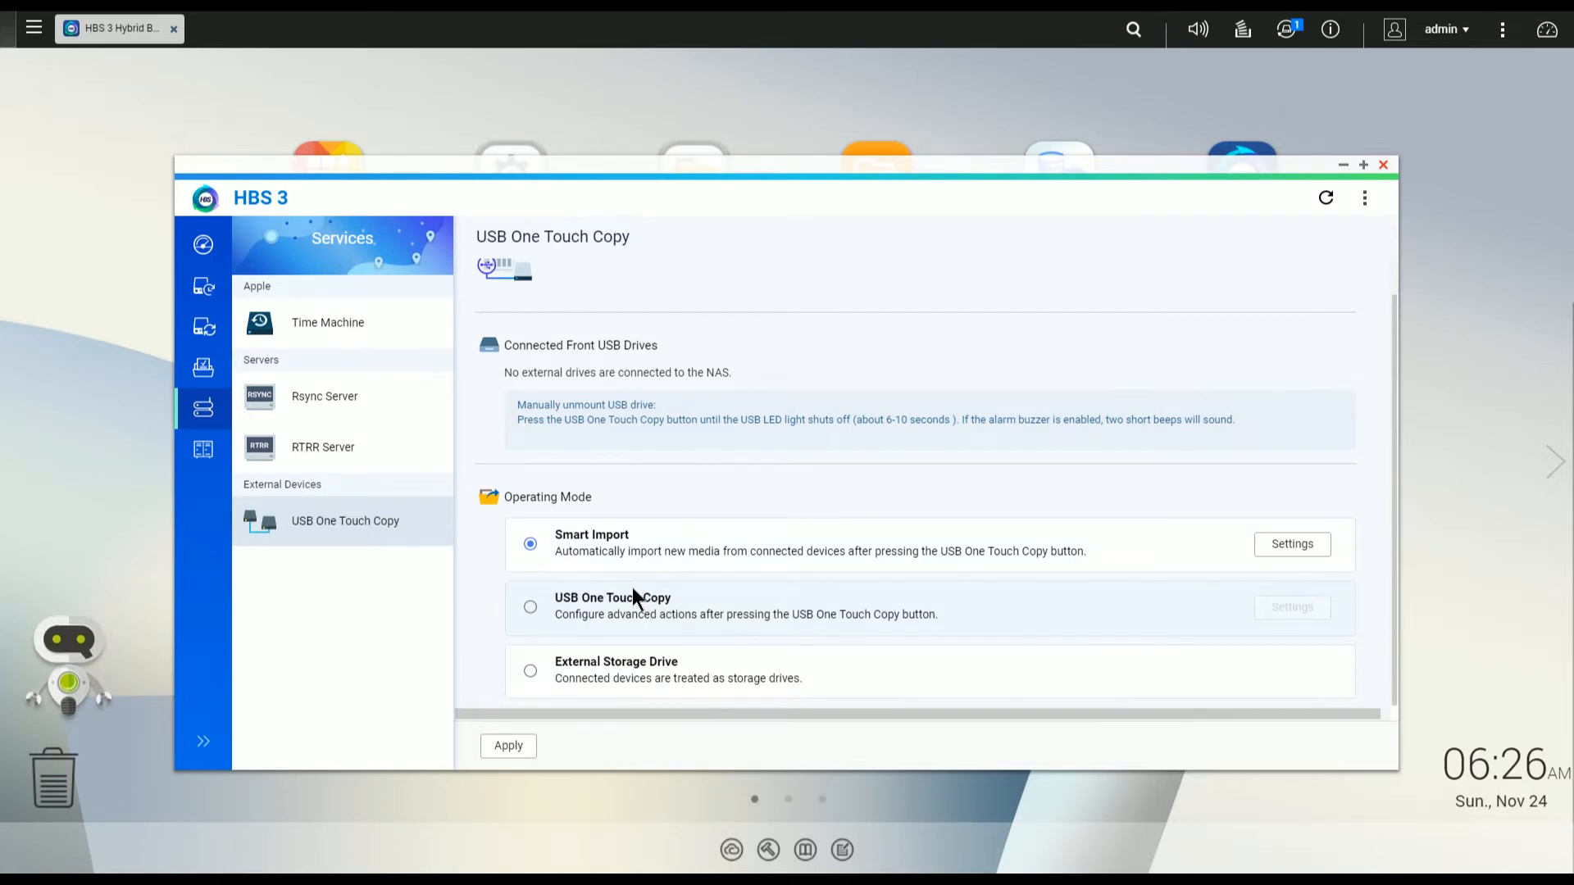
pyautogui.moveTo(654, 632)
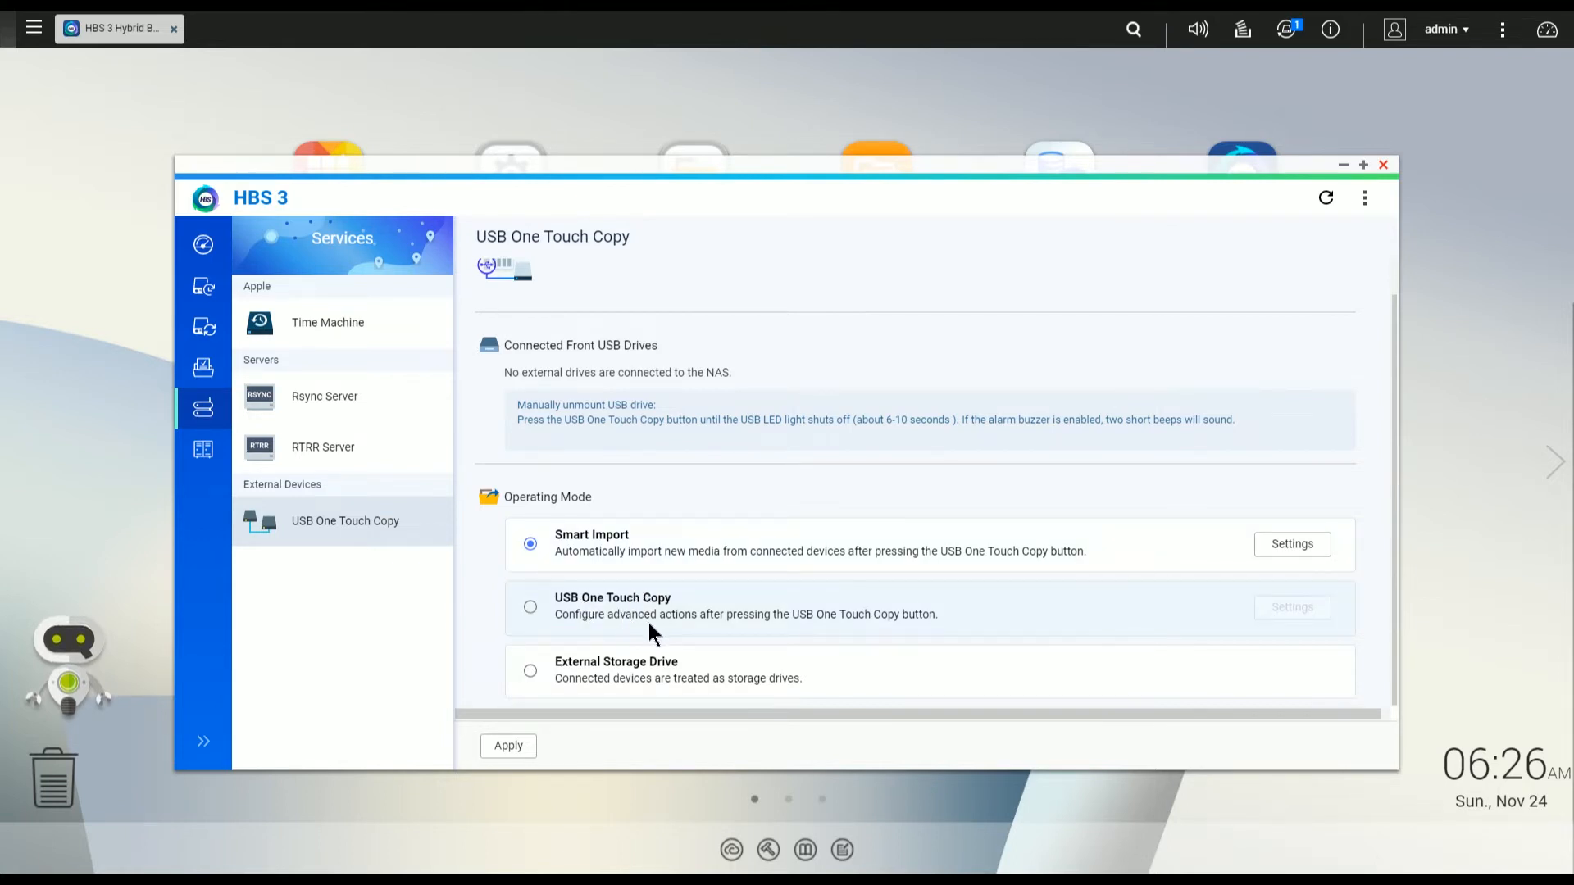
pyautogui.moveTo(823, 629)
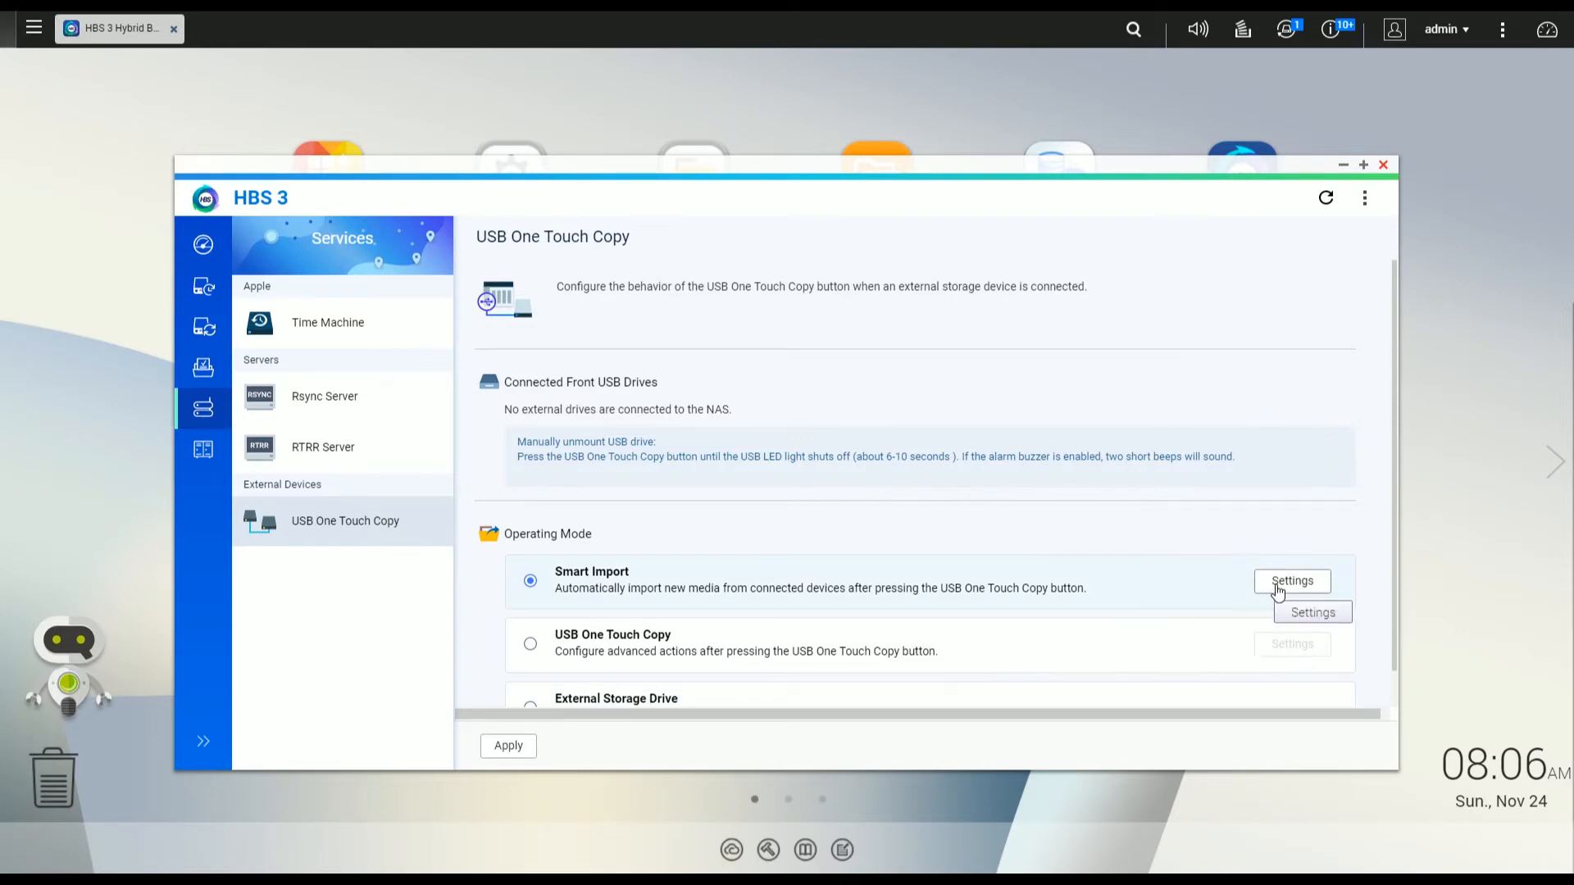
# Choose Test Folder as the Smart Import destination folder and apply the setting.
pyautogui.click(1292, 580)
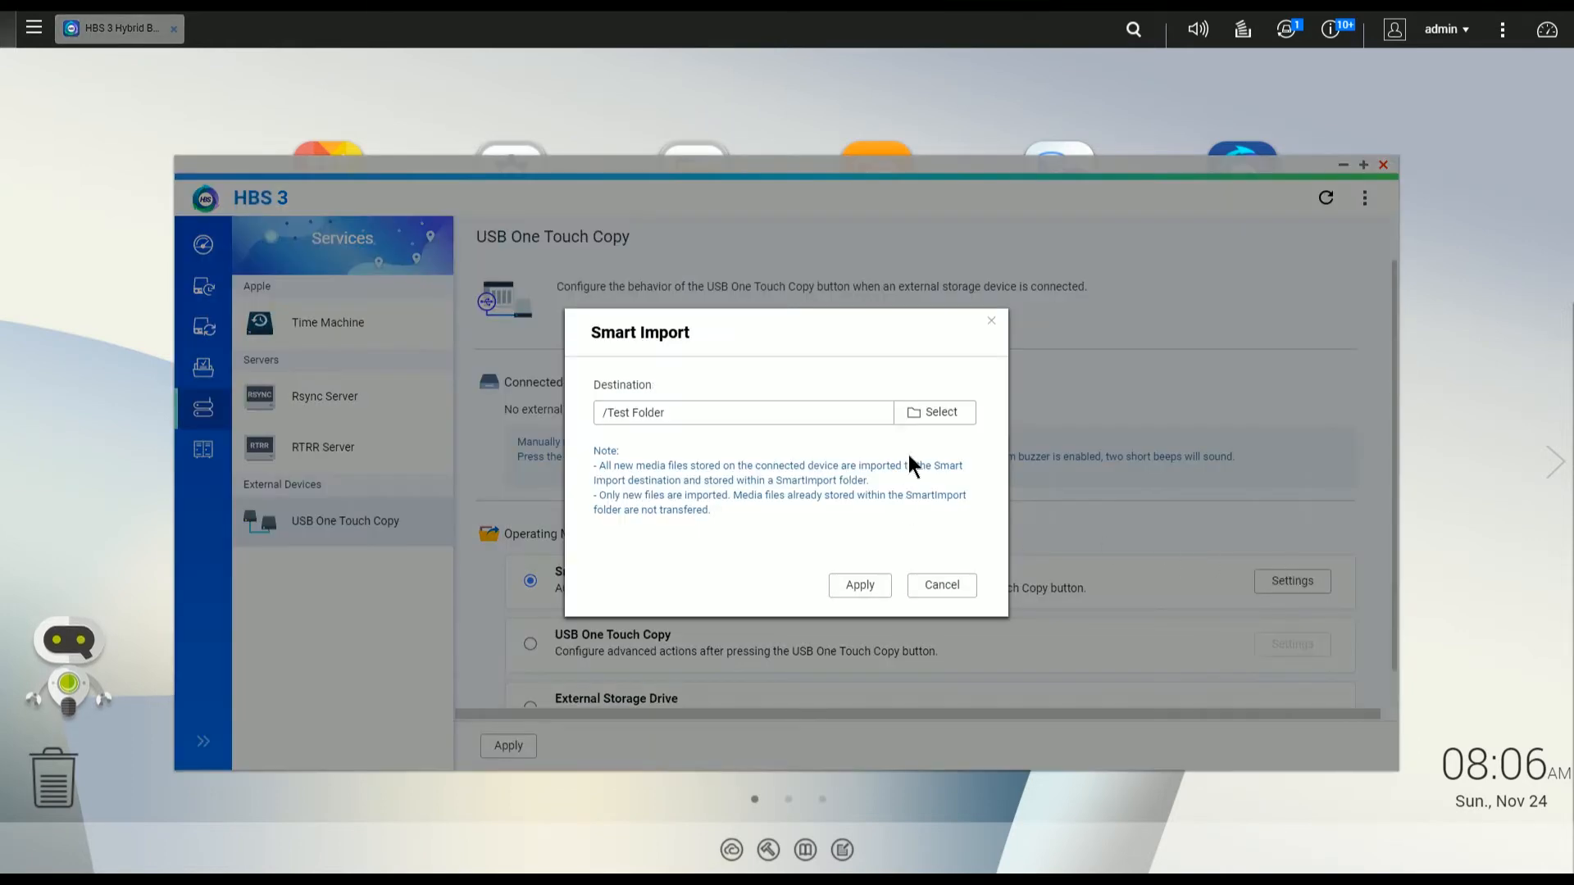
pyautogui.click(935, 412)
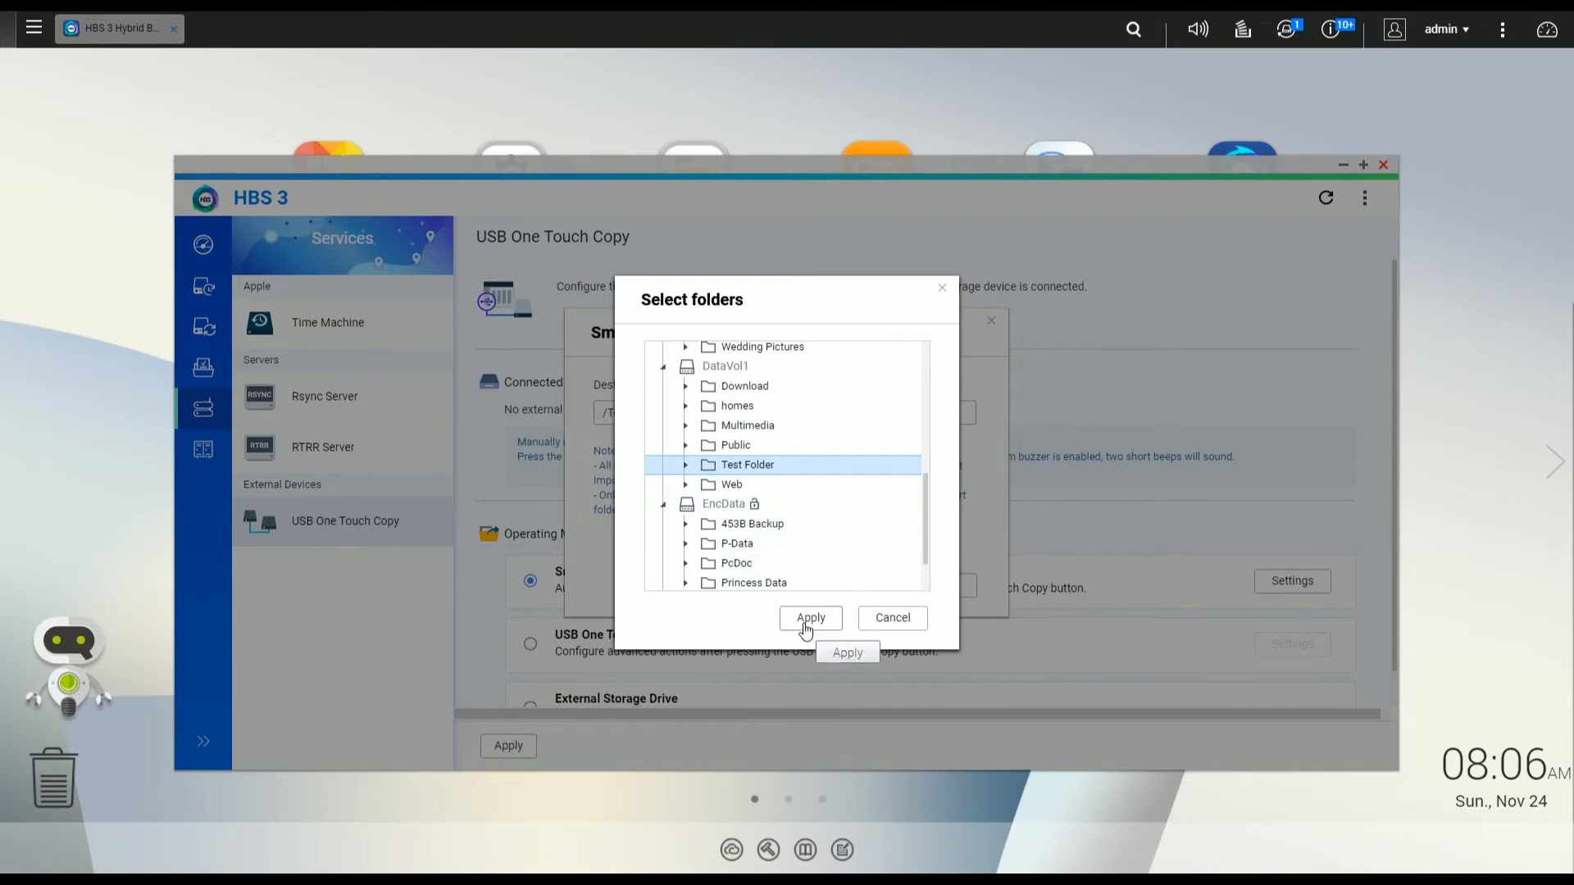
pyautogui.click(810, 618)
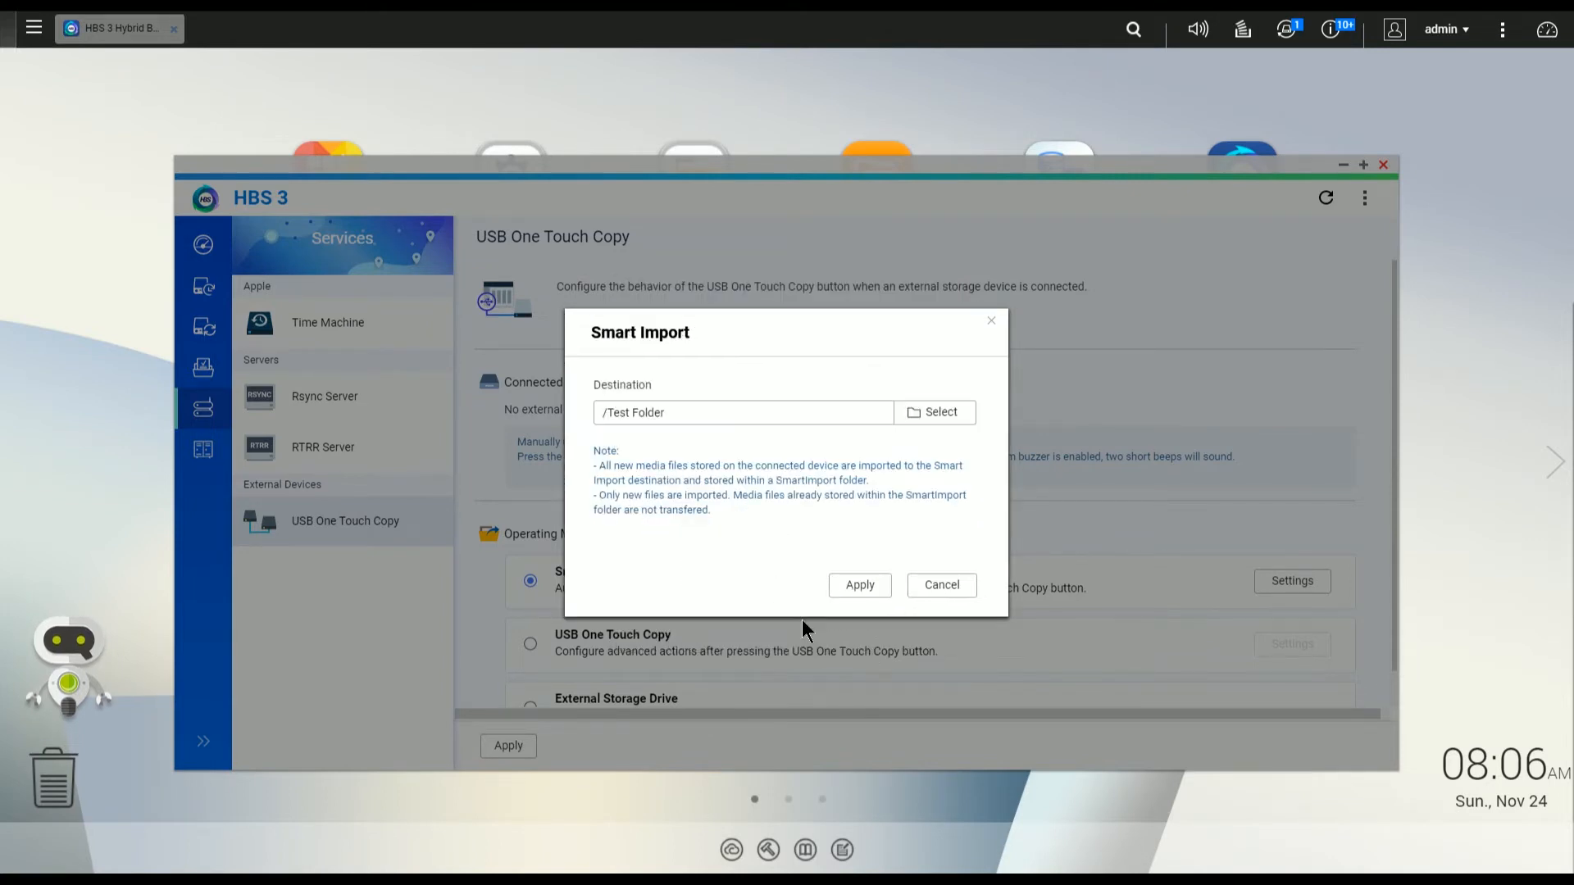
pyautogui.moveTo(860, 585)
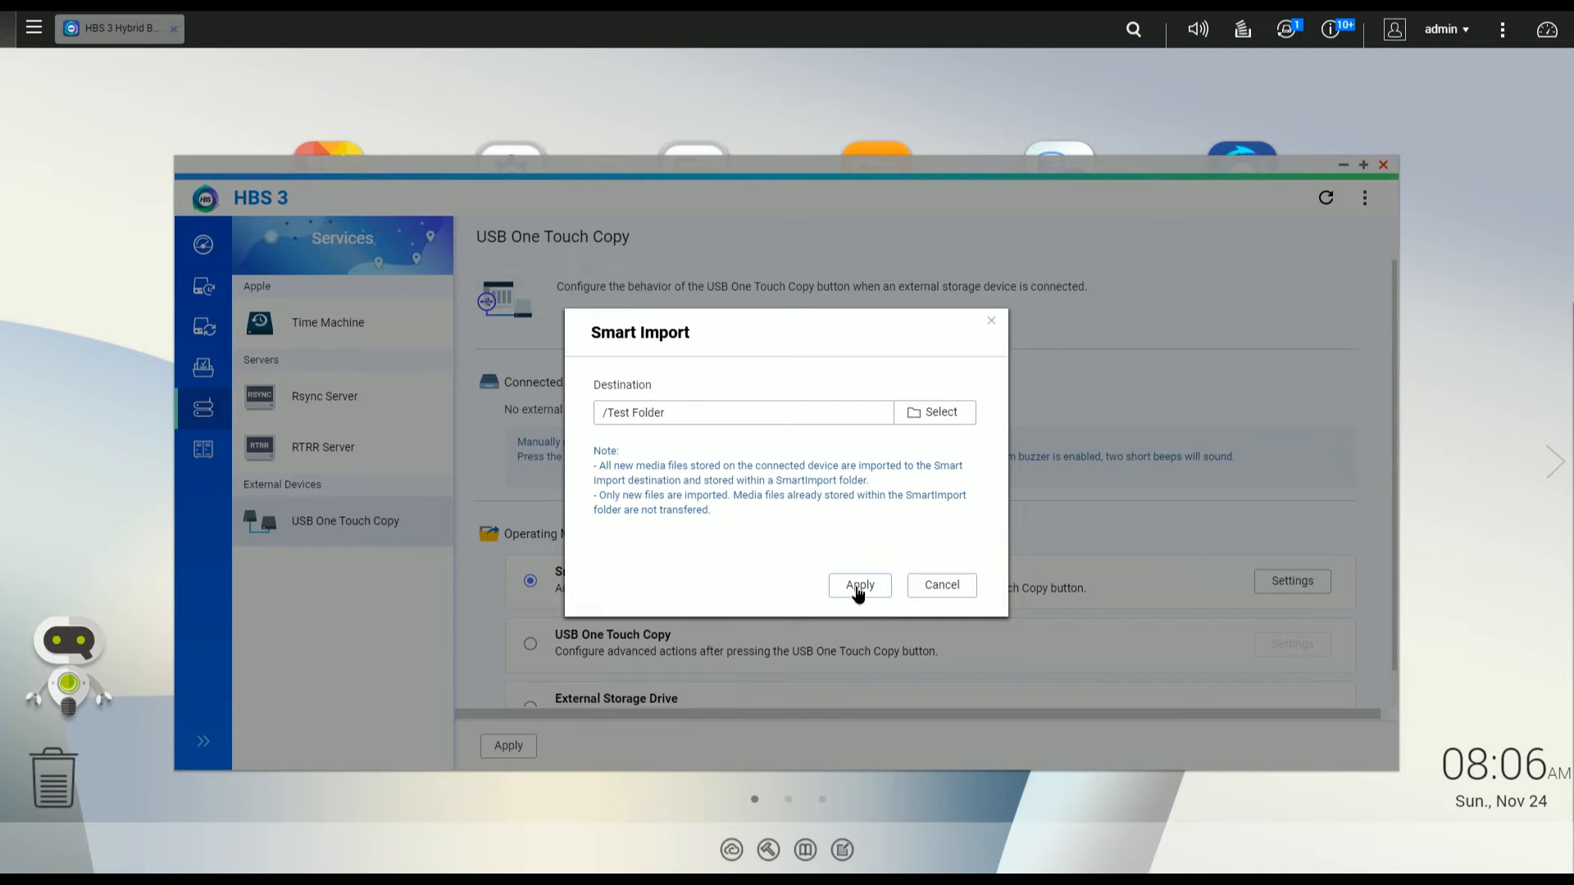
pyautogui.click(860, 586)
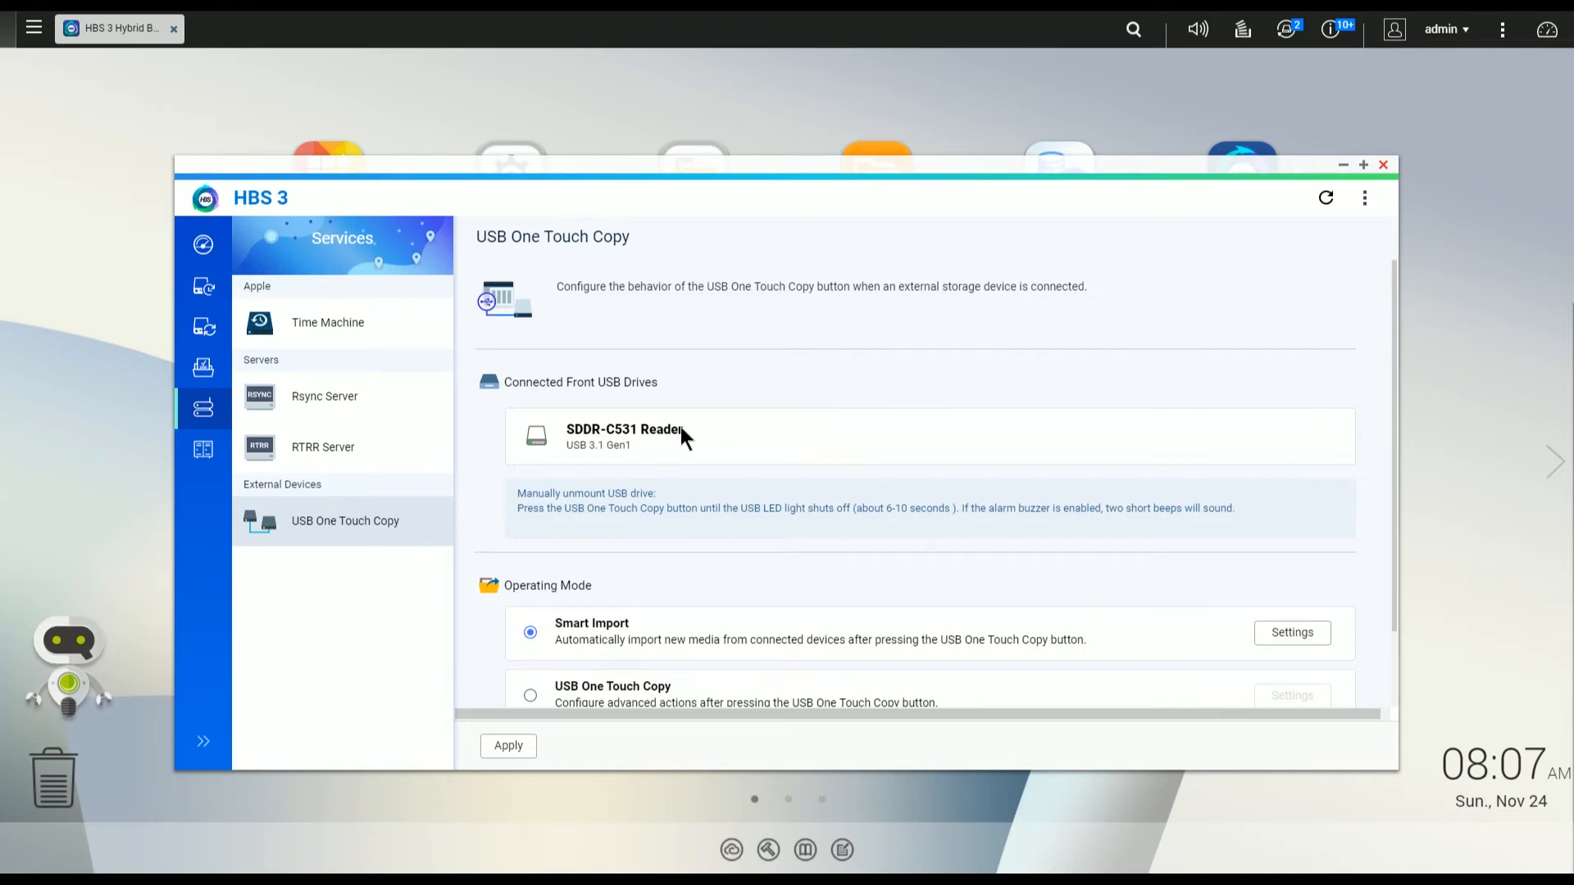
pyautogui.moveTo(592, 445)
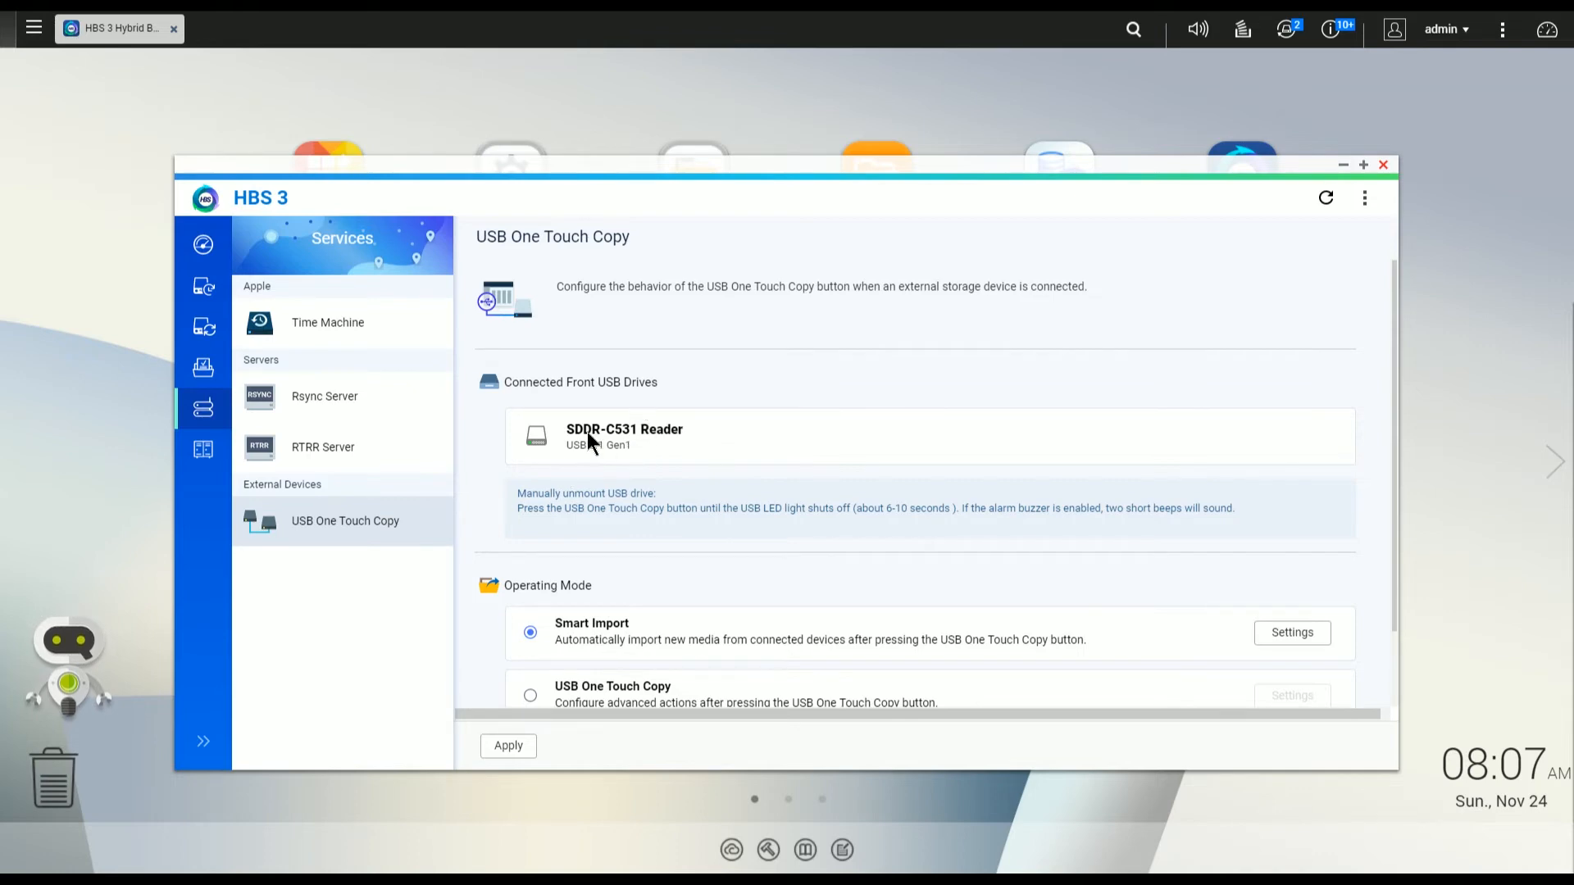
pyautogui.moveTo(618, 453)
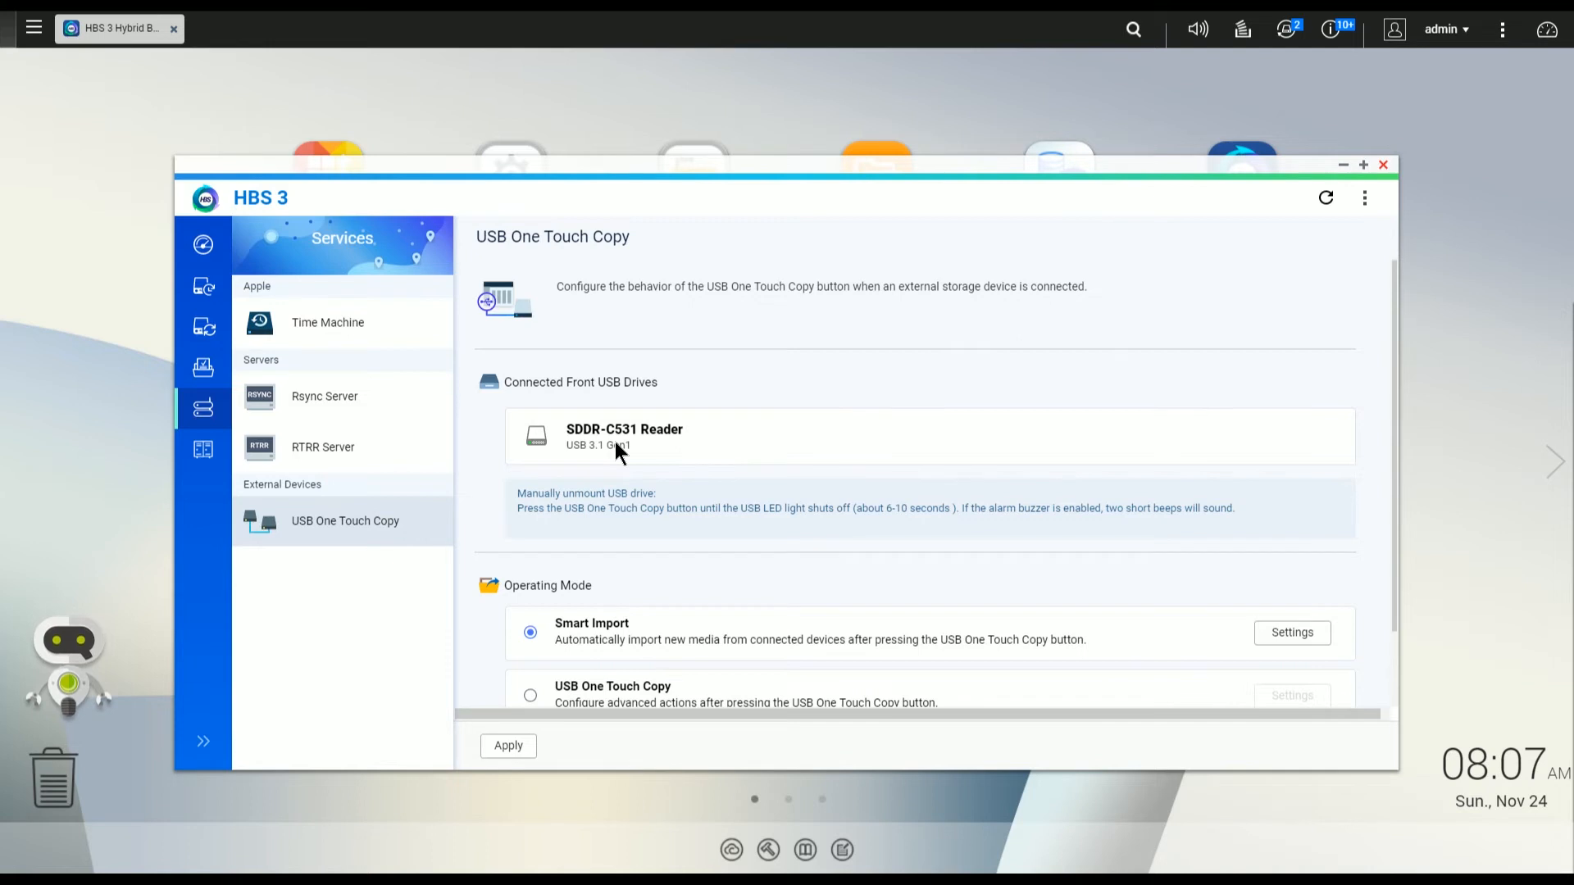
pyautogui.moveTo(644, 429)
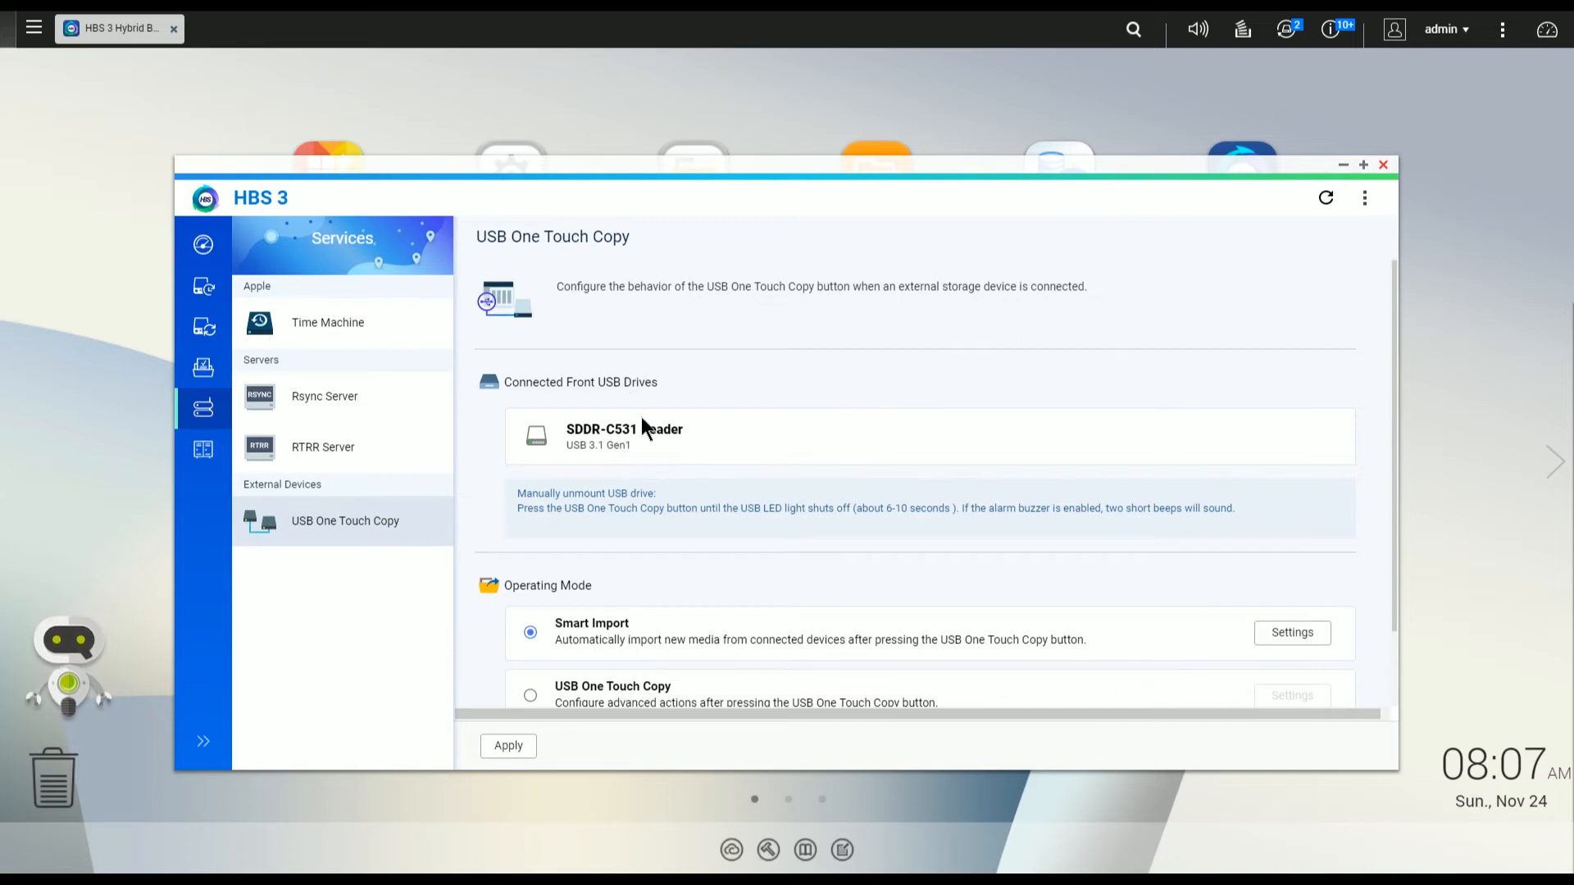
pyautogui.moveTo(689, 457)
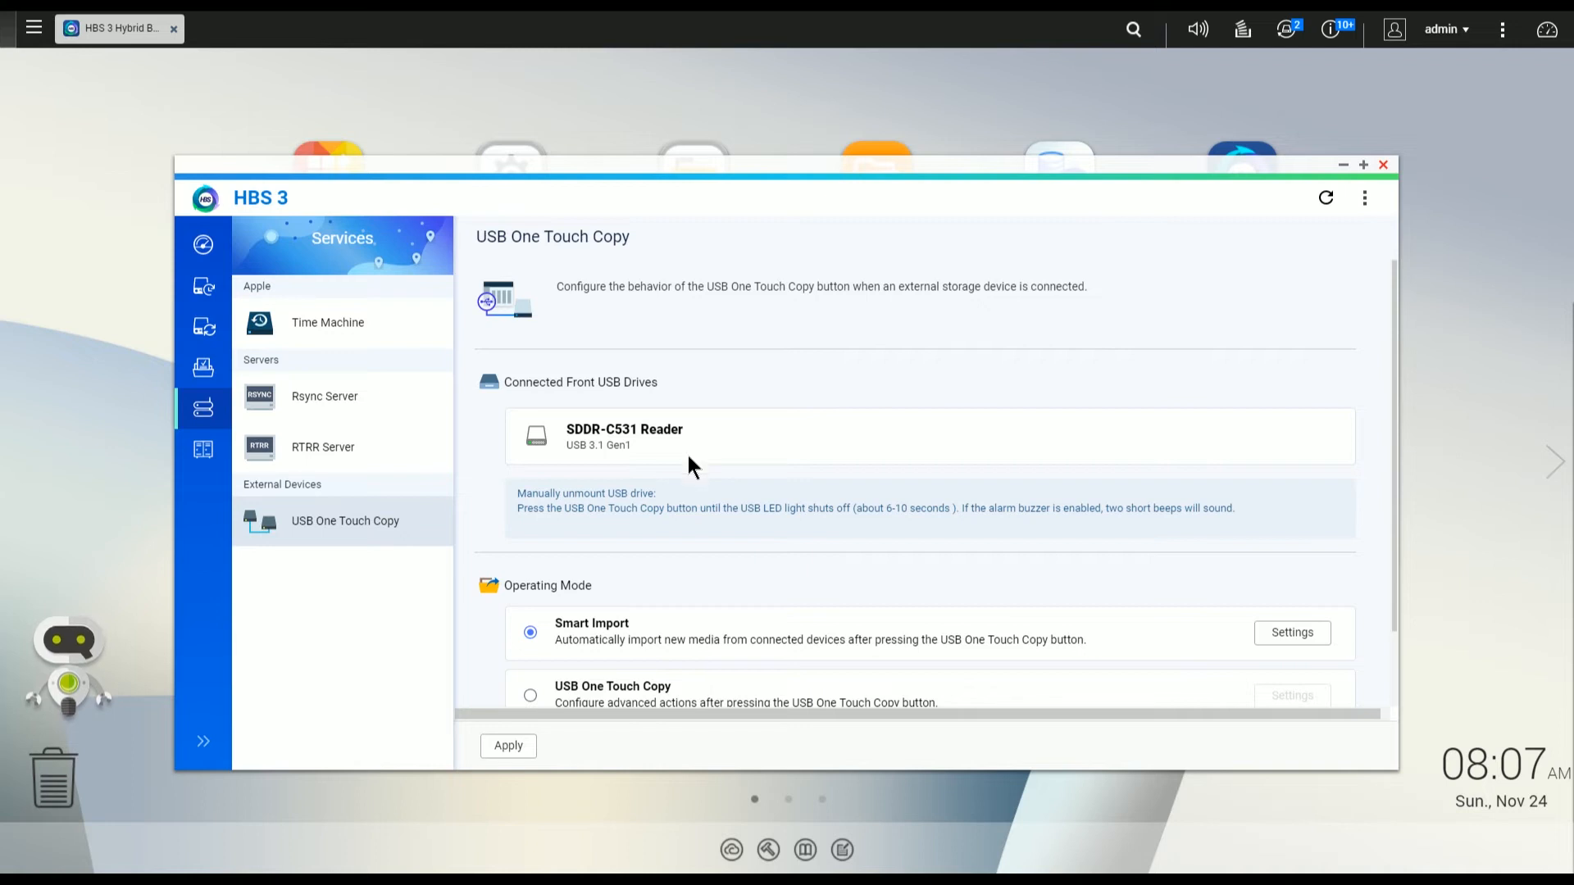
pyautogui.moveTo(673, 457)
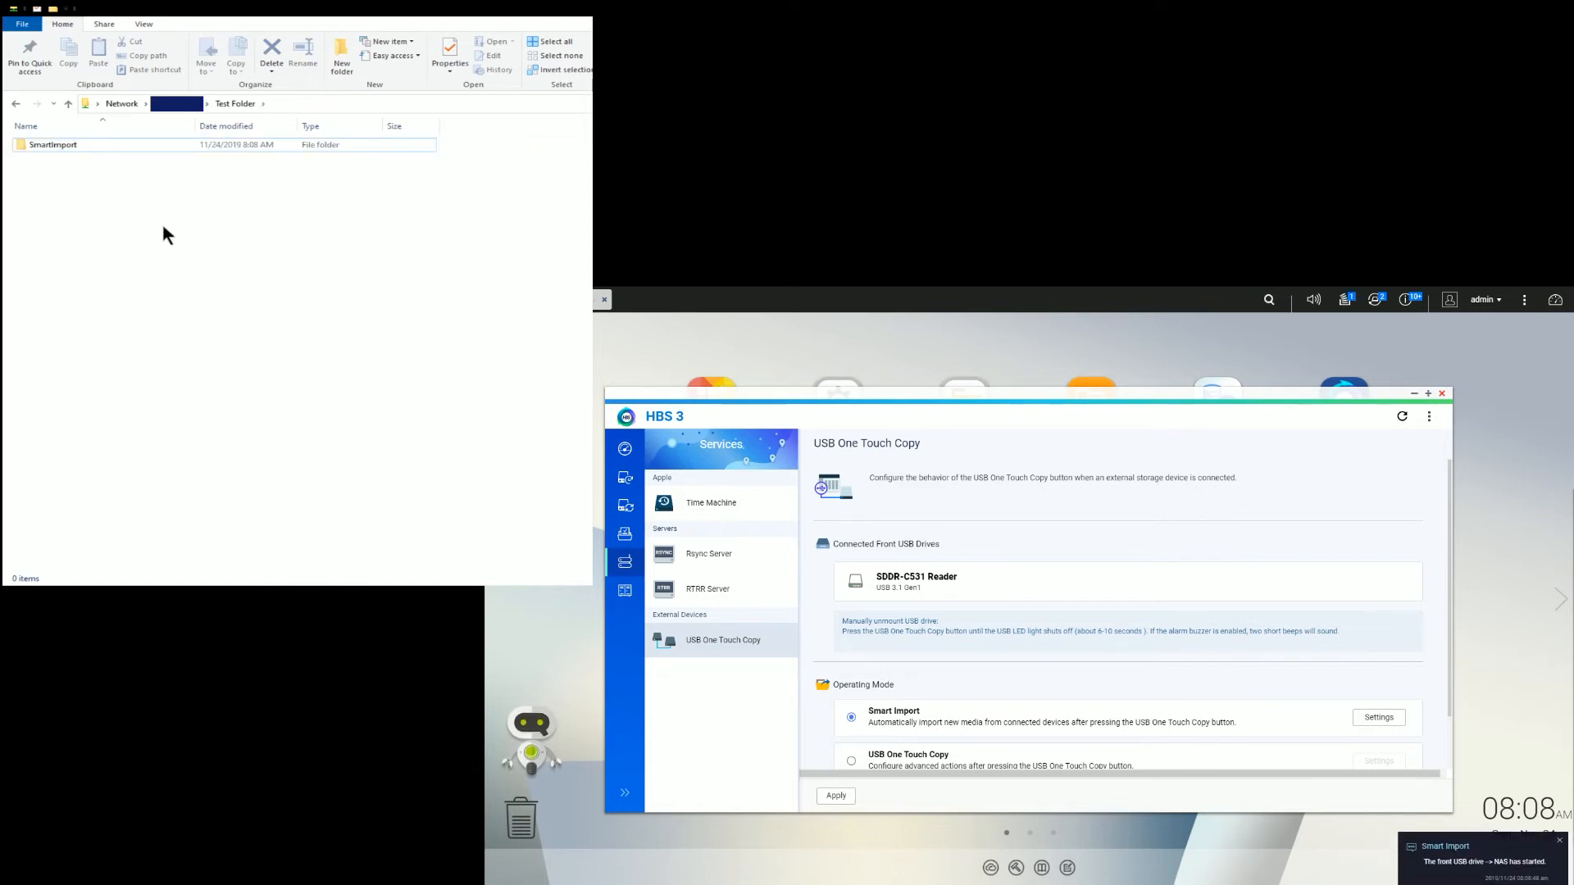
# Open SmartImport, then its 20191124 folder, to view the imported JPG photos.
pyautogui.click(51, 144)
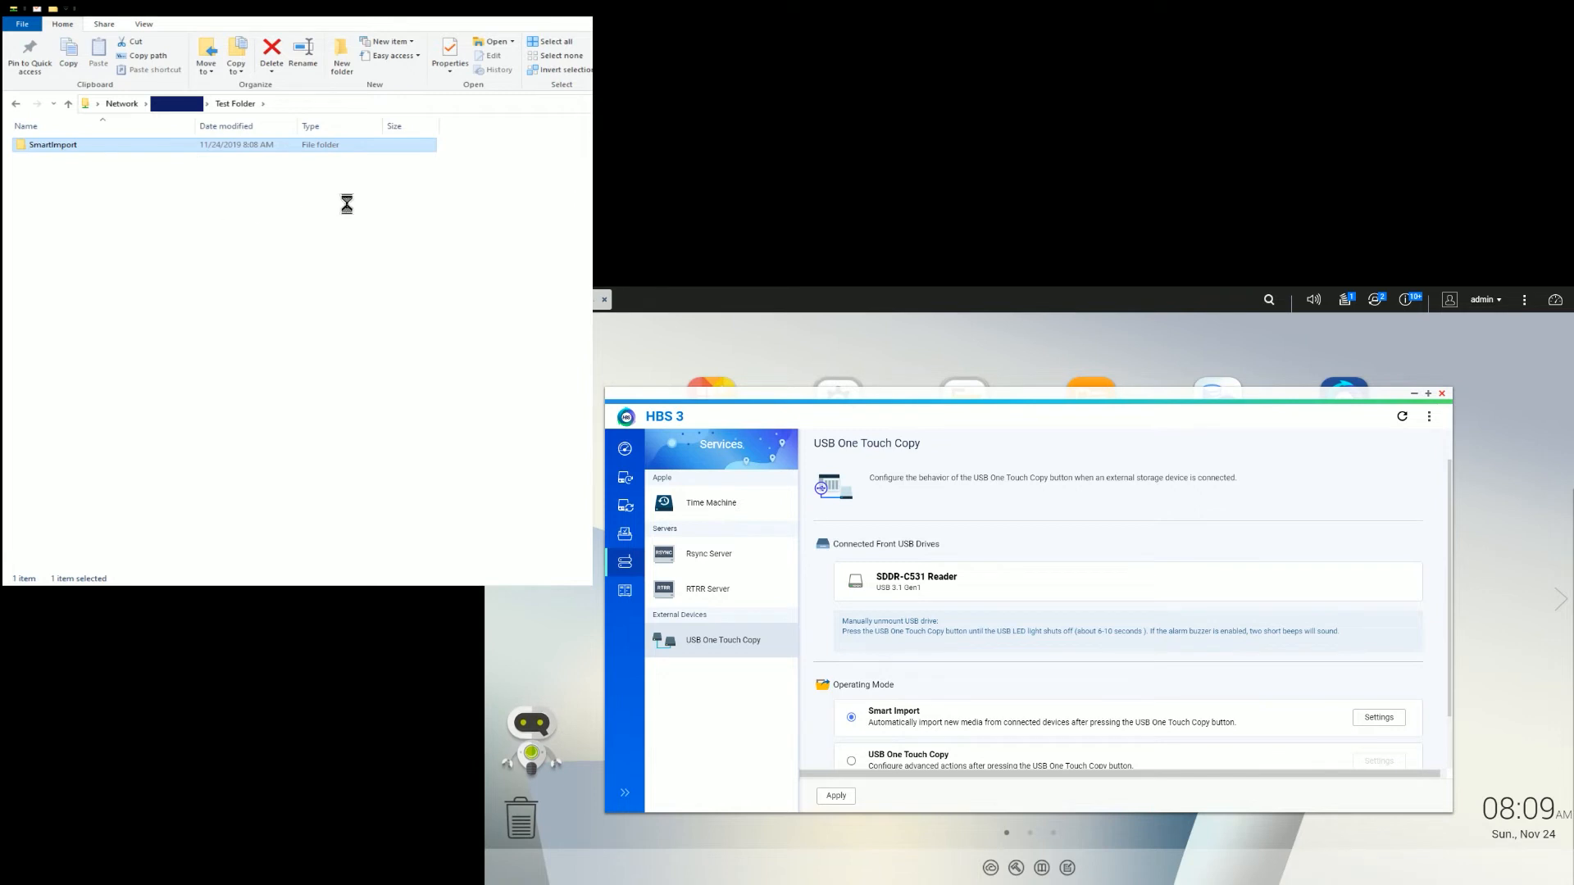
pyautogui.doubleClick(51, 144)
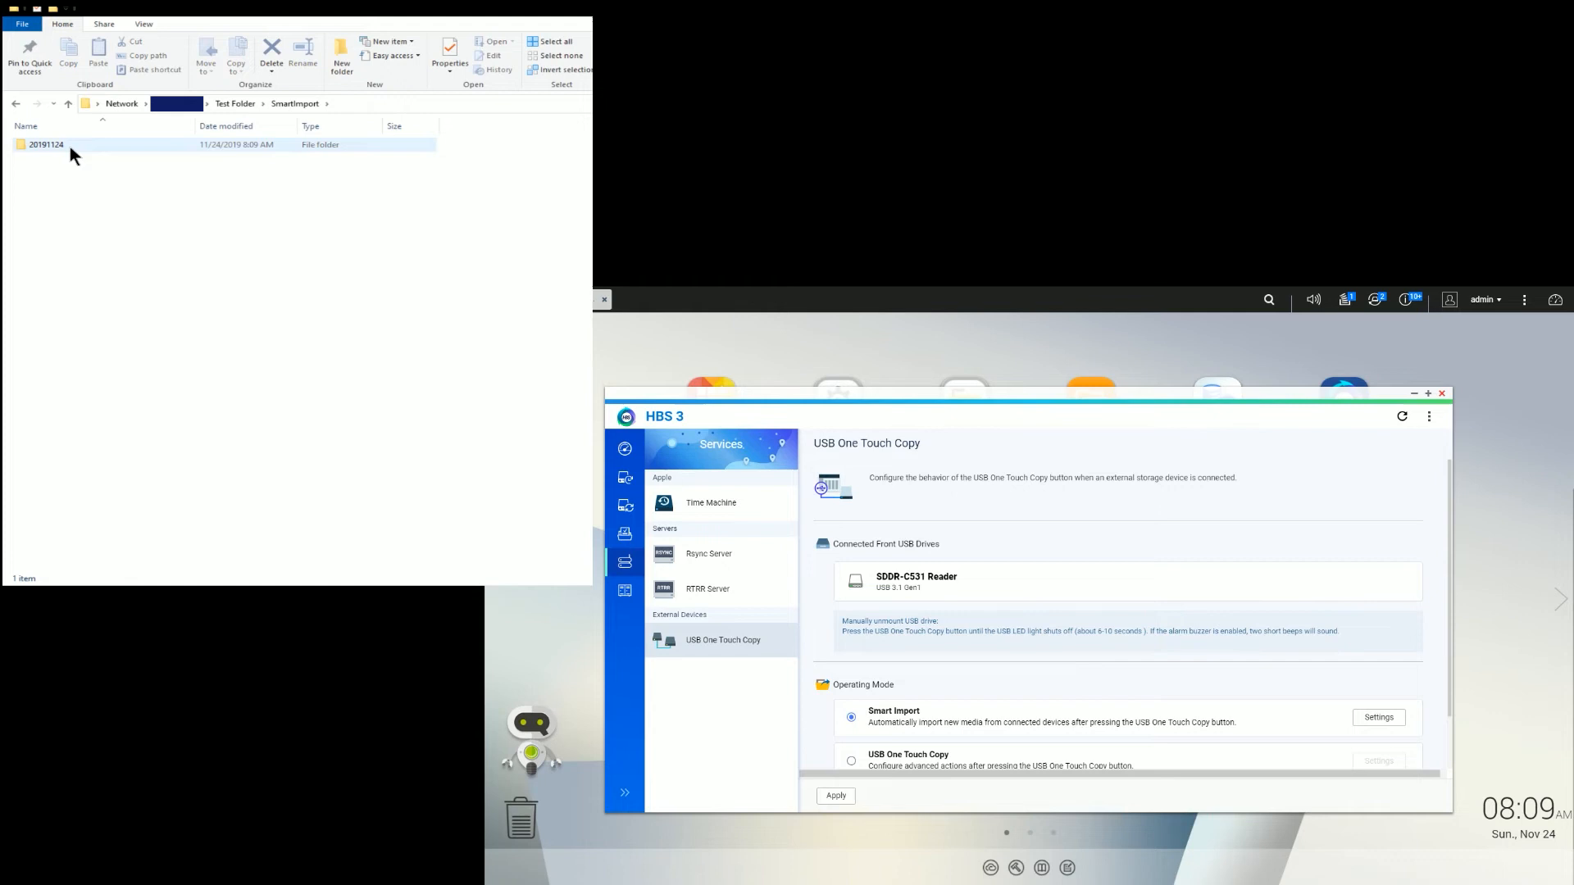
pyautogui.doubleClick(41, 144)
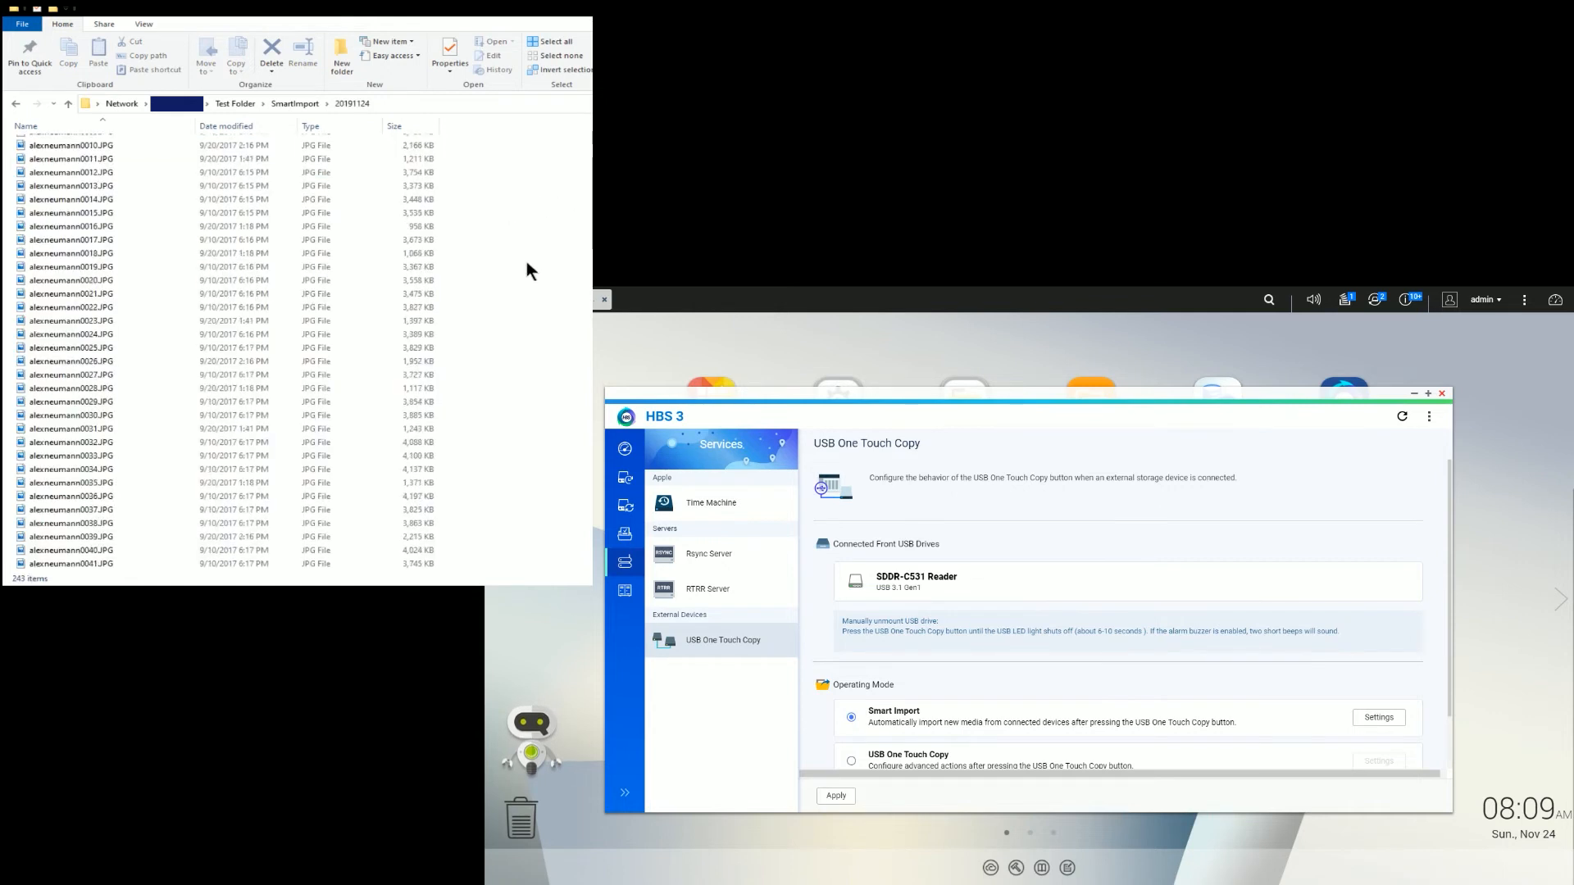